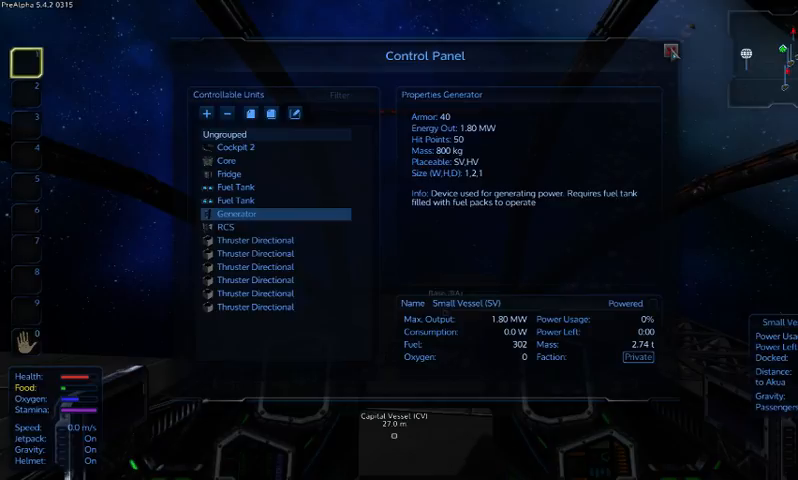
Step: Close the ship's Control Panel and reach the Options menu on the Video tab
{"action": "left_click", "coordinate": [672, 52]}
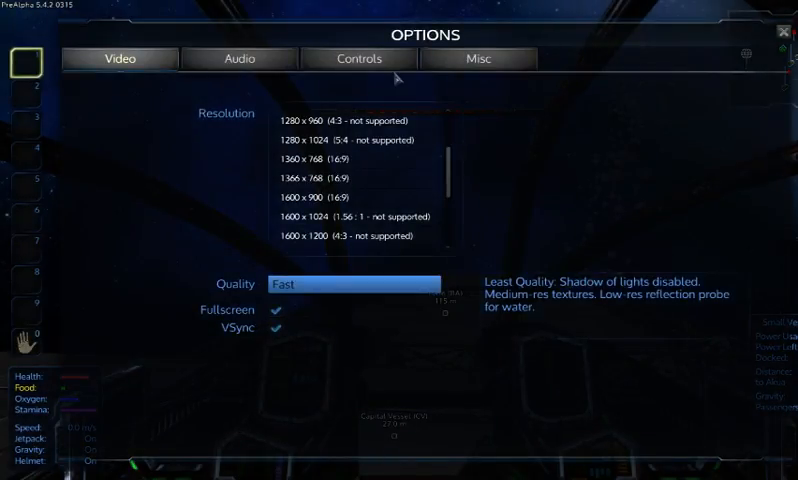
Step: Review the Controls tab's Input Setup key bindings, scrolling through the list and back to the top
{"action": "left_click", "coordinate": [358, 58]}
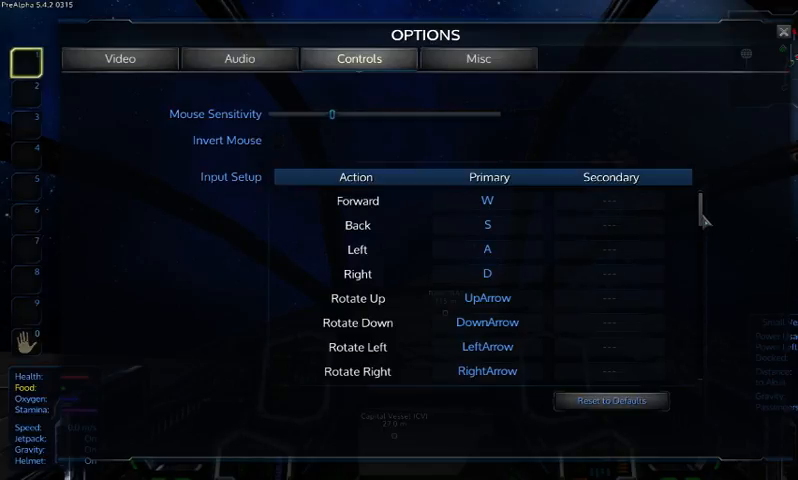
{"action": "scroll", "scroll_direction": "down", "scroll_amount": 3}
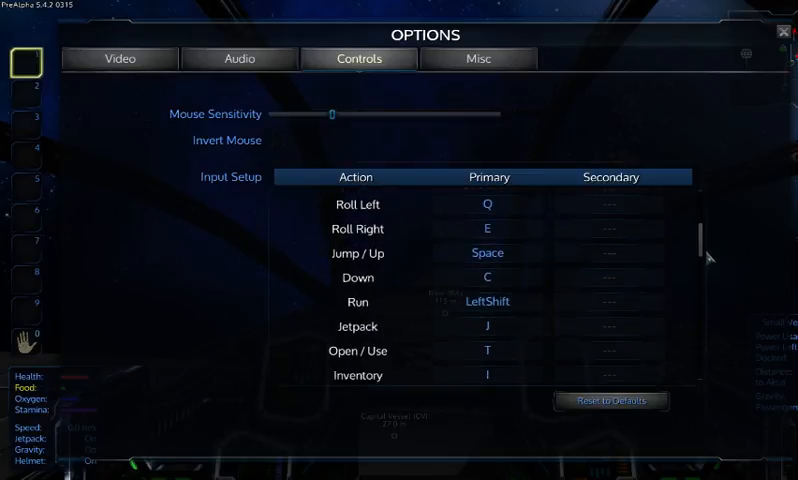
{"action": "scroll", "scroll_direction": "down", "scroll_amount": 3}
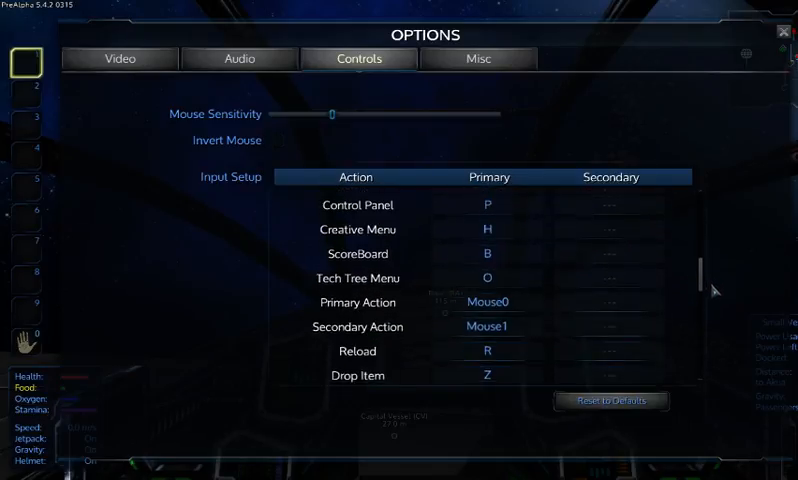
{"action": "scroll", "scroll_direction": "down", "scroll_amount": 3}
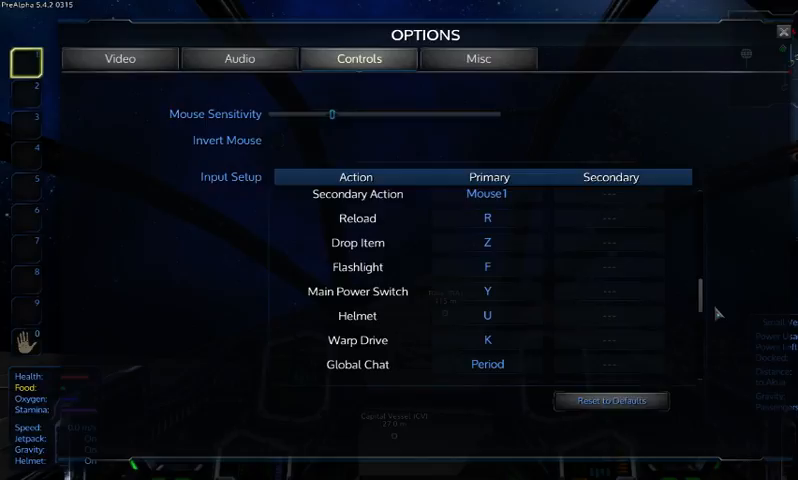
{"action": "scroll", "scroll_direction": "down", "scroll_amount": 3}
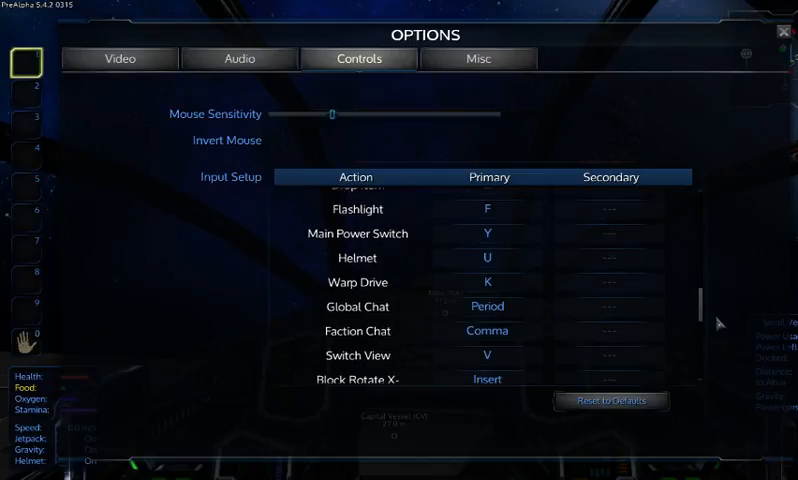
{"action": "scroll", "scroll_direction": "down", "scroll_amount": 3}
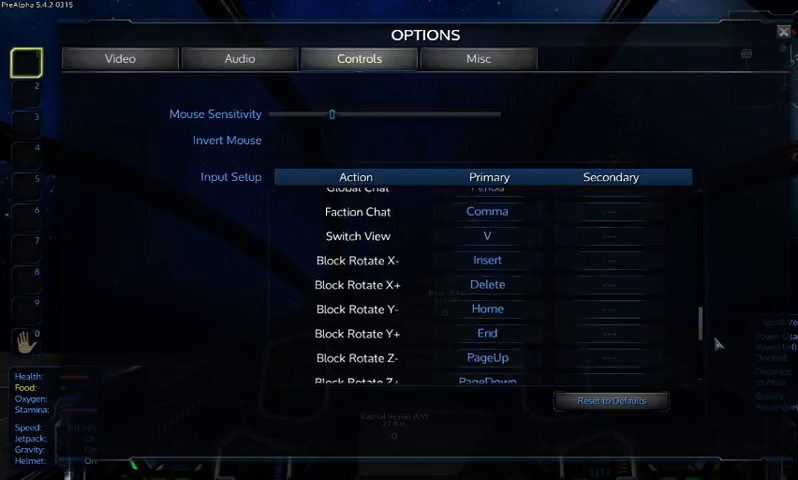
{"action": "scroll", "scroll_direction": "down", "scroll_amount": 3}
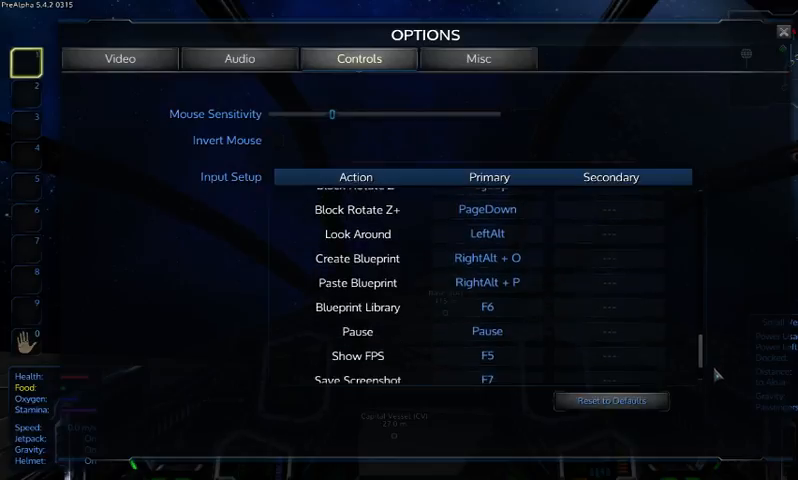
{"action": "scroll", "scroll_direction": "down", "scroll_amount": 3}
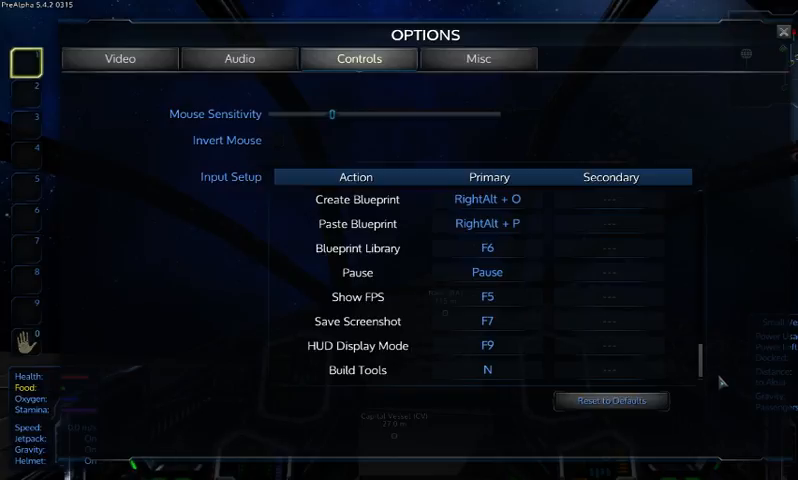
{"action": "scroll", "scroll_direction": "up", "scroll_amount": 3}
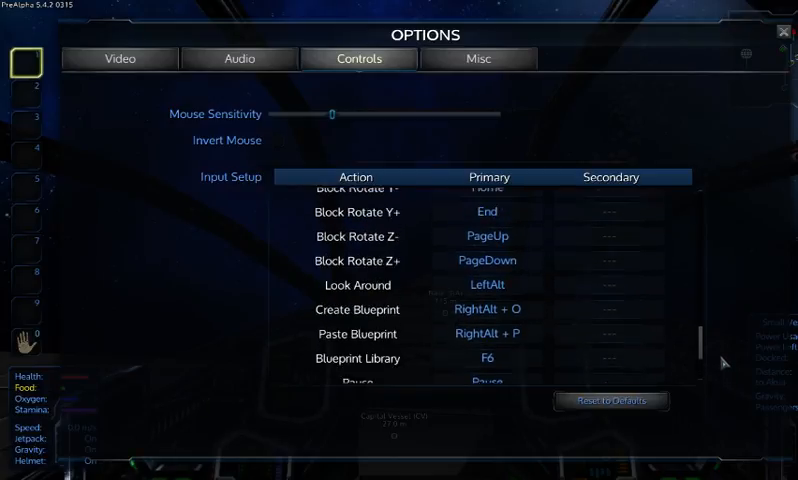
{"action": "scroll", "scroll_direction": "up", "scroll_amount": 3}
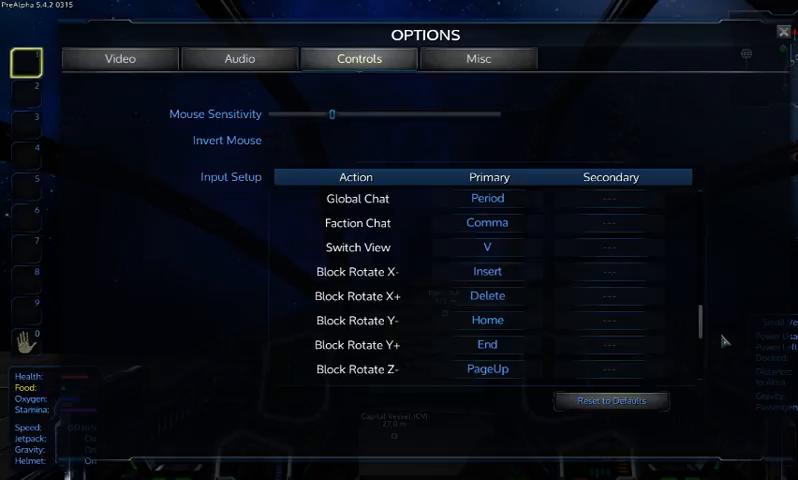
{"action": "scroll", "scroll_direction": "up", "scroll_amount": 3}
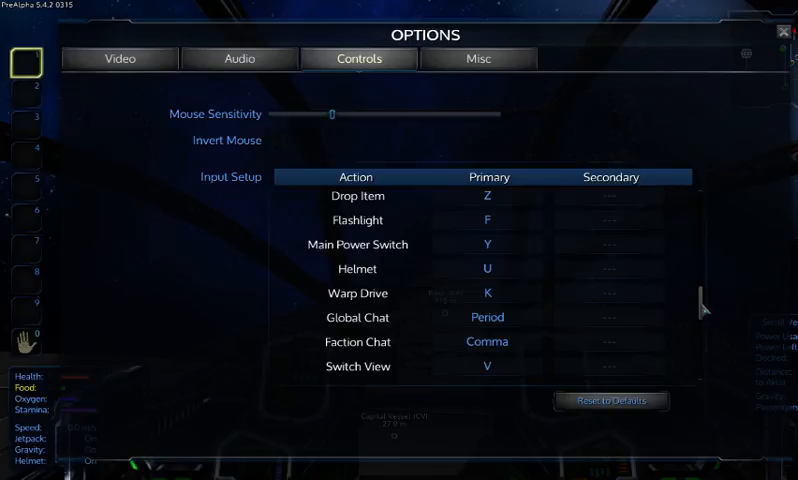
{"action": "scroll", "scroll_direction": "up", "scroll_amount": 3}
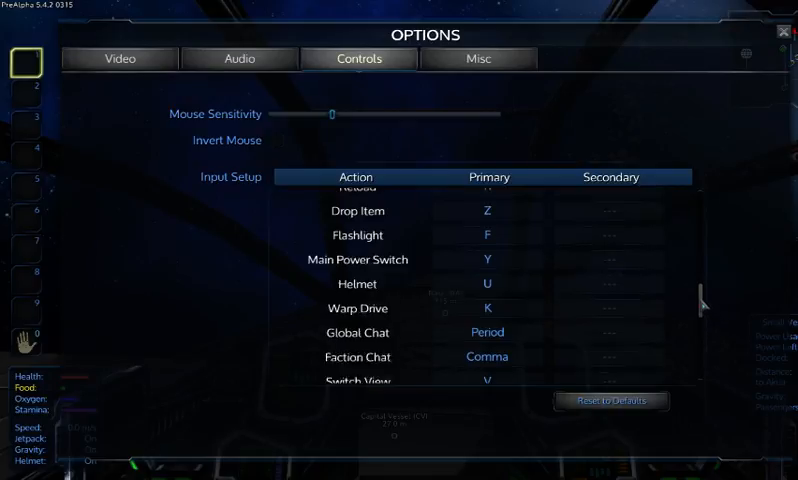
{"action": "scroll", "scroll_direction": "up", "scroll_amount": 3}
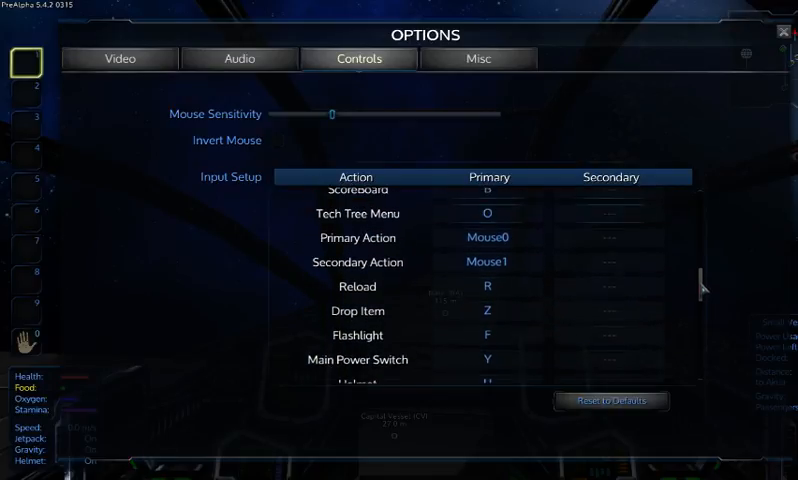
{"action": "scroll", "scroll_direction": "up", "scroll_amount": 3}
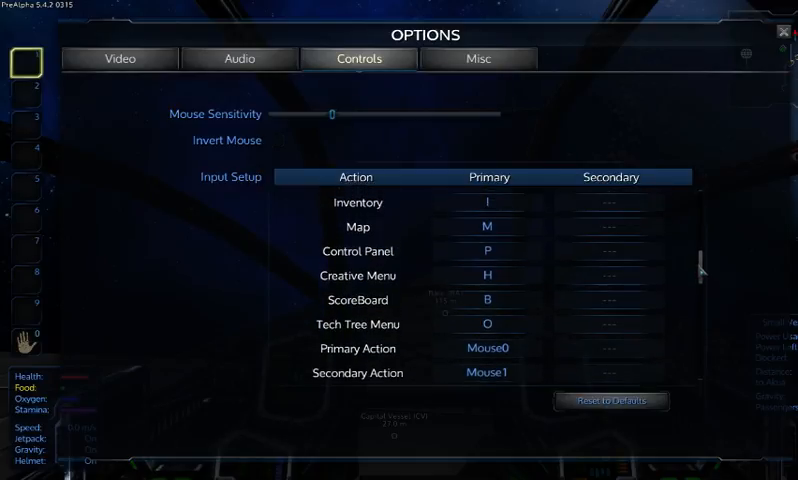
{"action": "scroll", "scroll_direction": "up", "scroll_amount": 3}
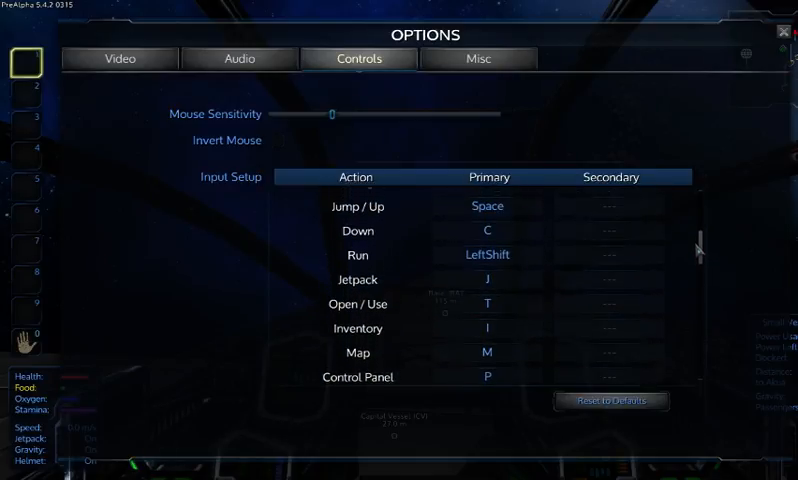
{"action": "scroll", "scroll_direction": "up", "scroll_amount": 3}
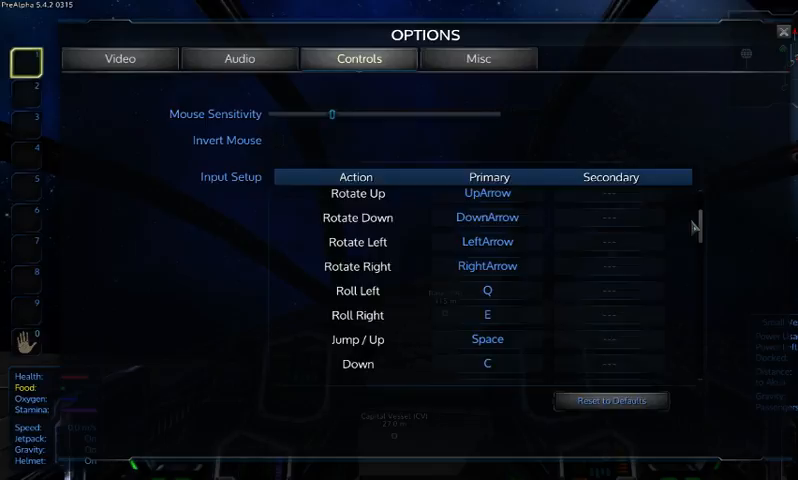
{"action": "scroll", "scroll_direction": "up", "scroll_amount": 3}
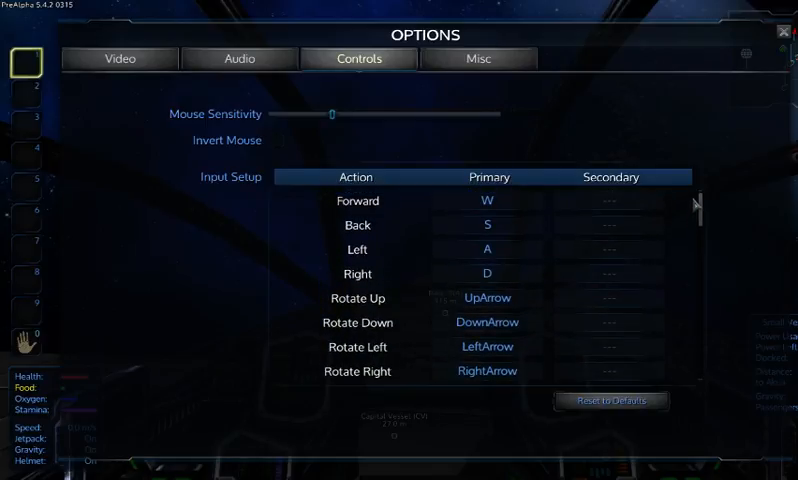
{"action": "left_click", "coordinate": [478, 58]}
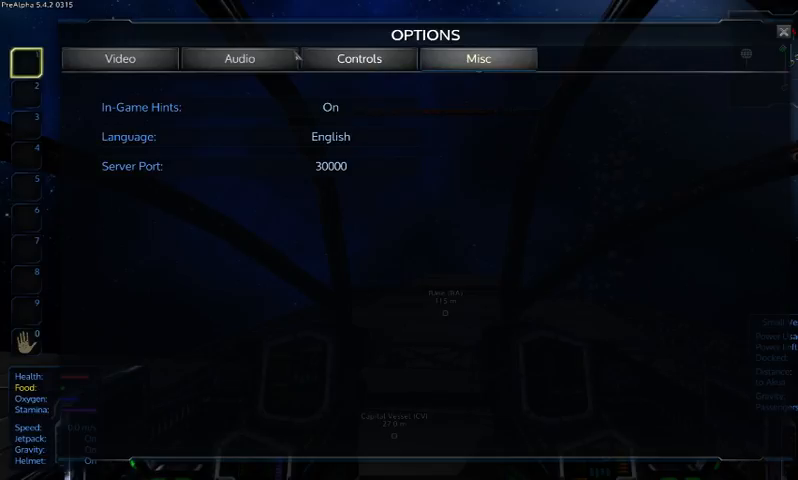
{"action": "left_click", "coordinate": [358, 58]}
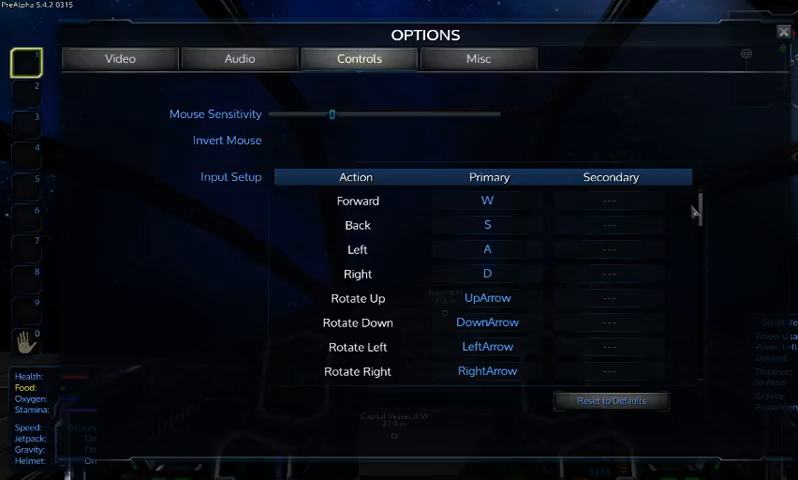
{"action": "scroll", "scroll_direction": "down", "scroll_amount": 3}
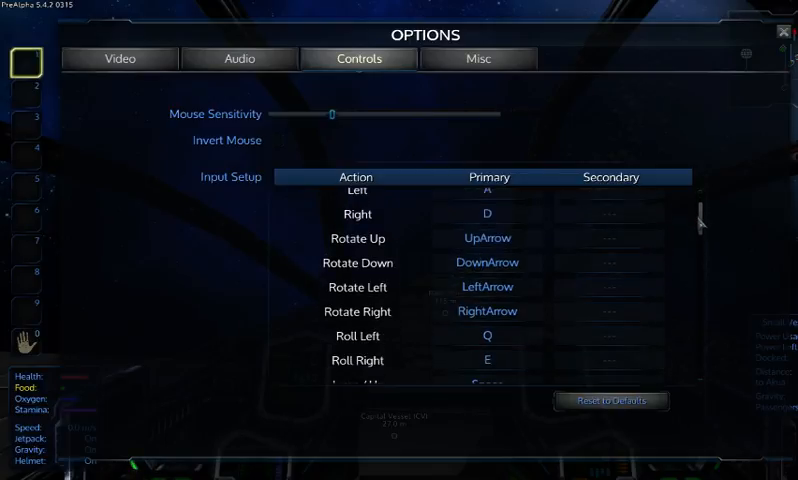
{"action": "scroll", "scroll_direction": "down", "scroll_amount": 3}
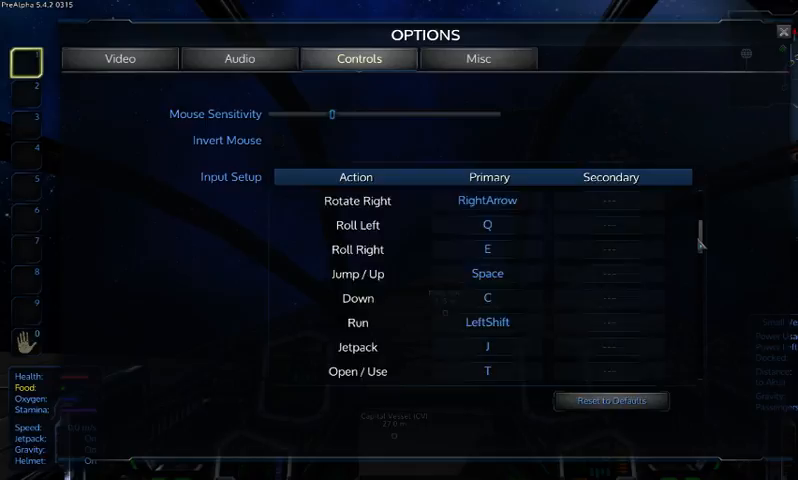
{"action": "scroll", "scroll_direction": "down", "scroll_amount": 3}
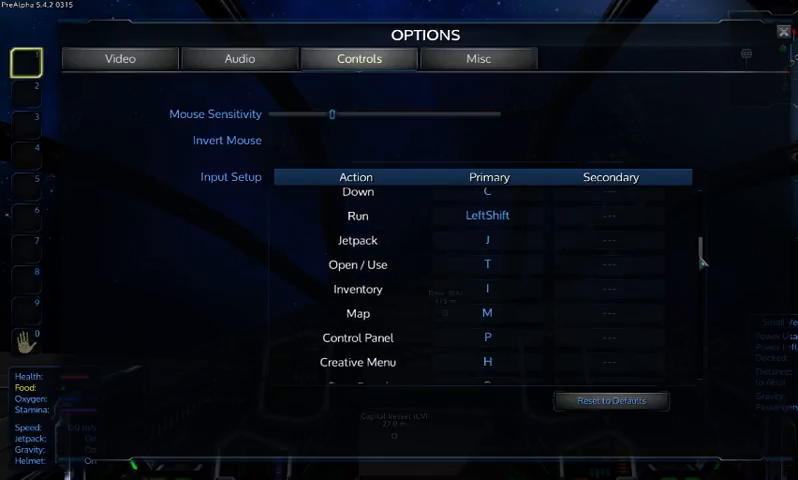
{"action": "scroll", "scroll_direction": "down", "scroll_amount": 3}
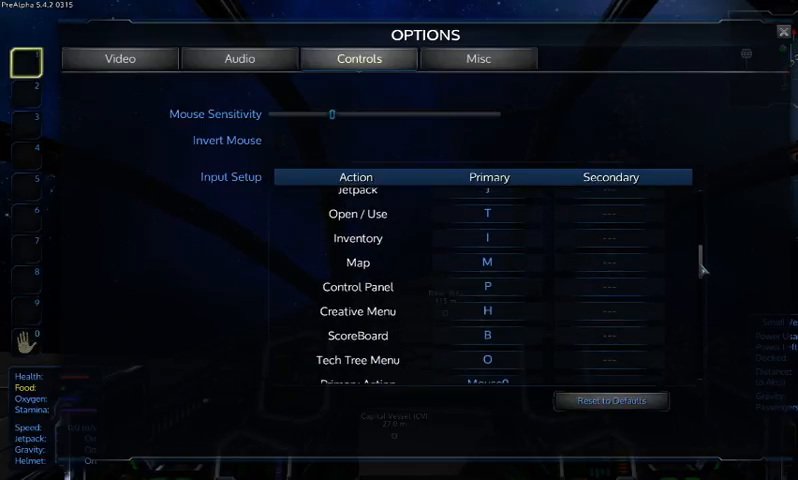
{"action": "scroll", "scroll_direction": "down", "scroll_amount": 3}
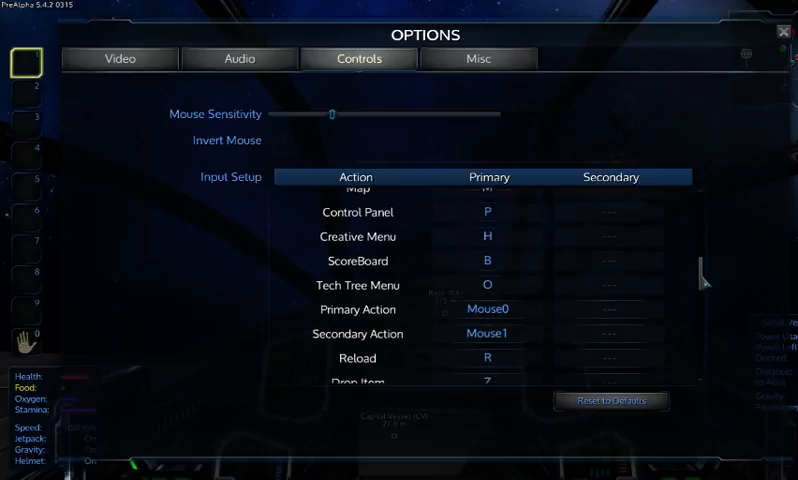
{"action": "scroll", "scroll_direction": "down", "scroll_amount": 3}
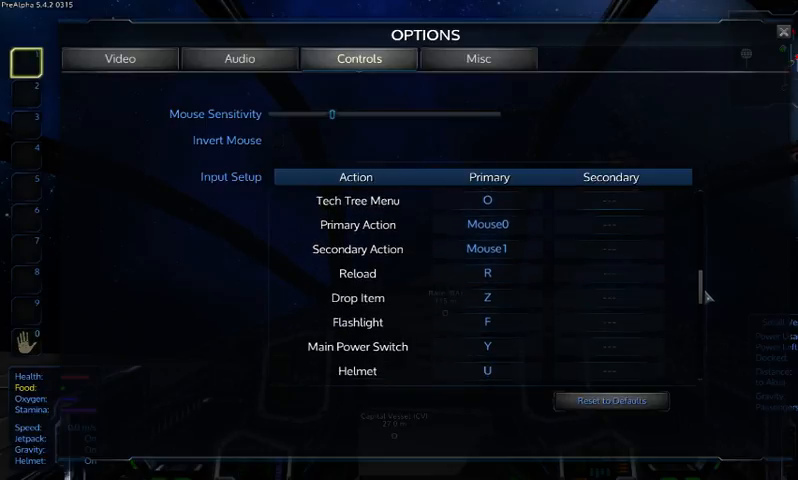
{"action": "scroll", "scroll_direction": "down", "scroll_amount": 3}
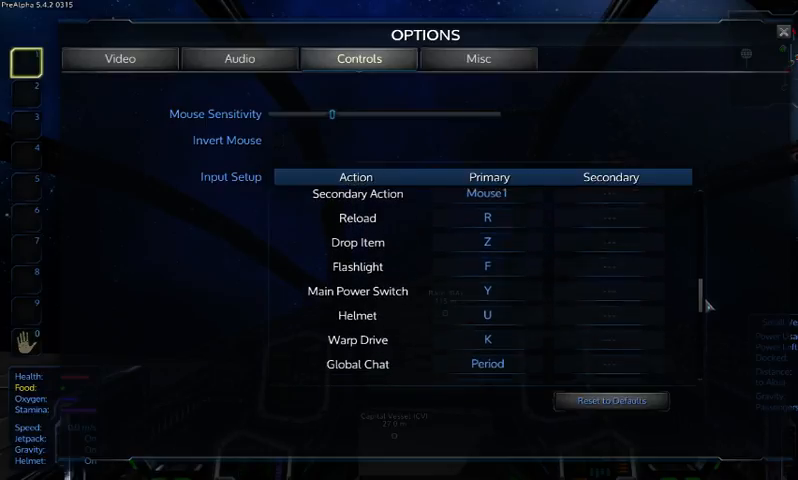
{"action": "scroll", "scroll_direction": "down", "scroll_amount": 3}
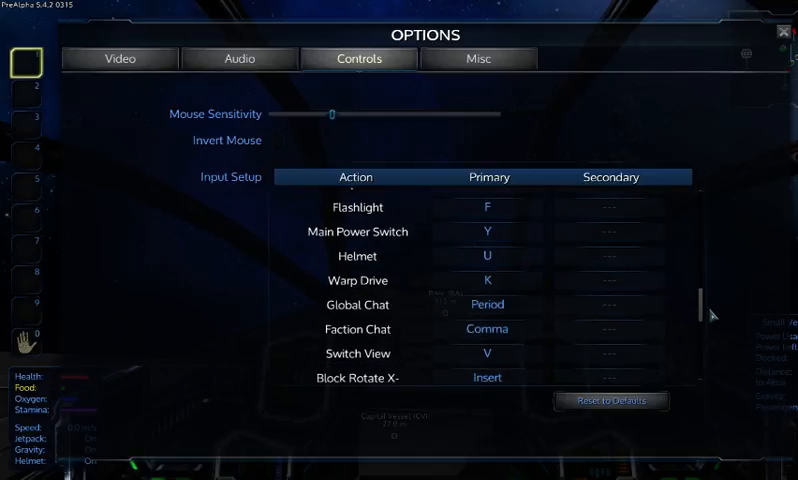
{"action": "scroll", "scroll_direction": "down", "scroll_amount": 3}
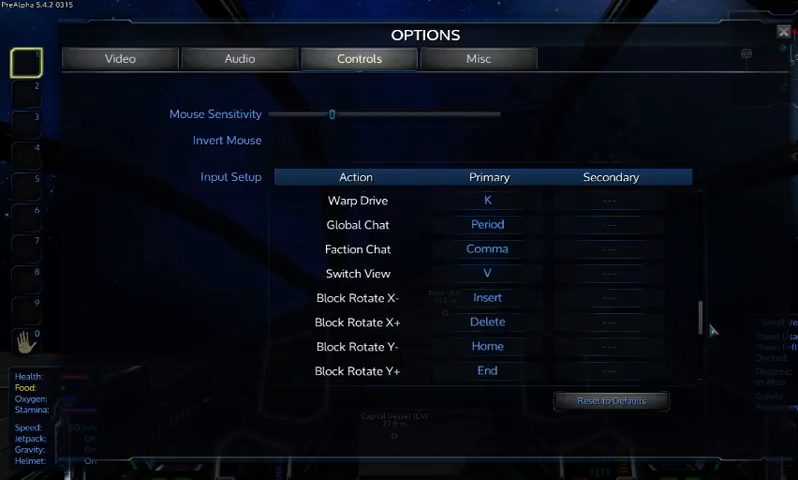
{"action": "scroll", "scroll_direction": "down", "scroll_amount": 3}
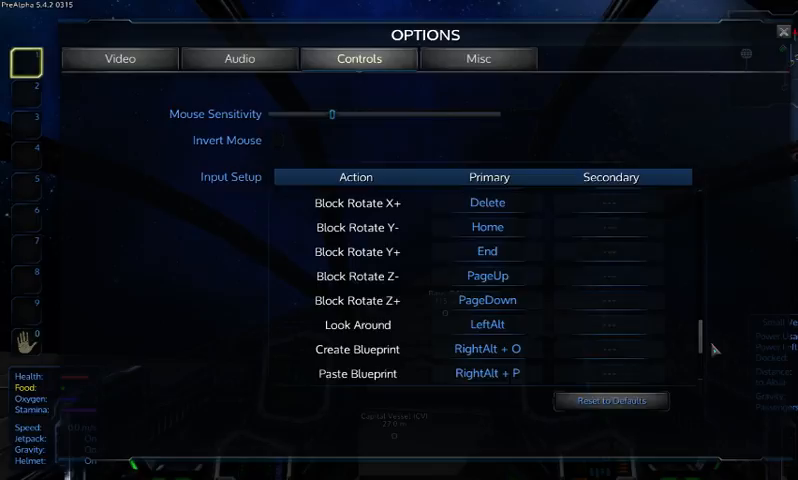
{"action": "scroll", "scroll_direction": "down", "scroll_amount": 3}
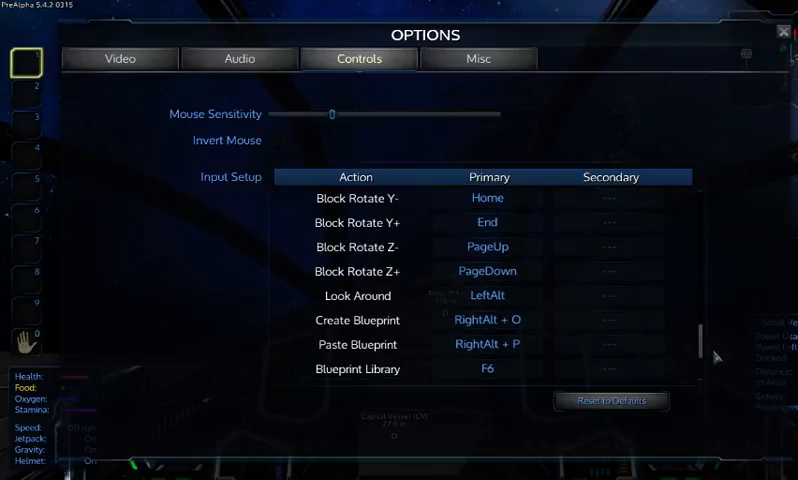
{"action": "scroll", "scroll_direction": "down", "scroll_amount": 3}
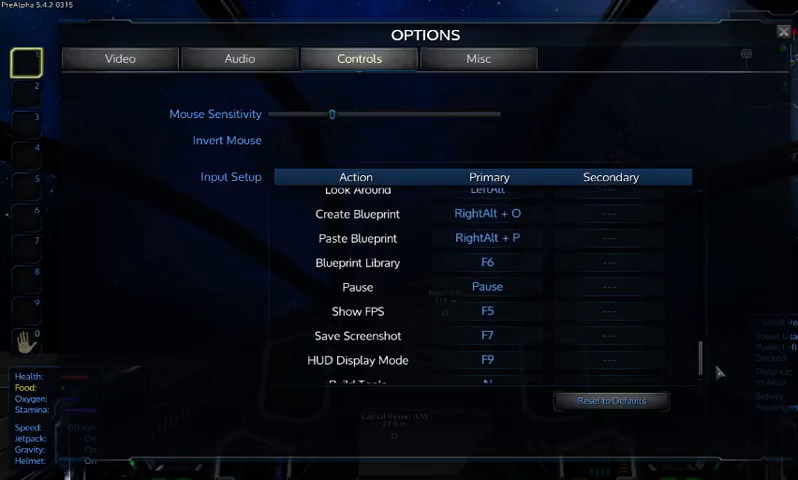
{"action": "scroll", "scroll_direction": "down", "scroll_amount": 3}
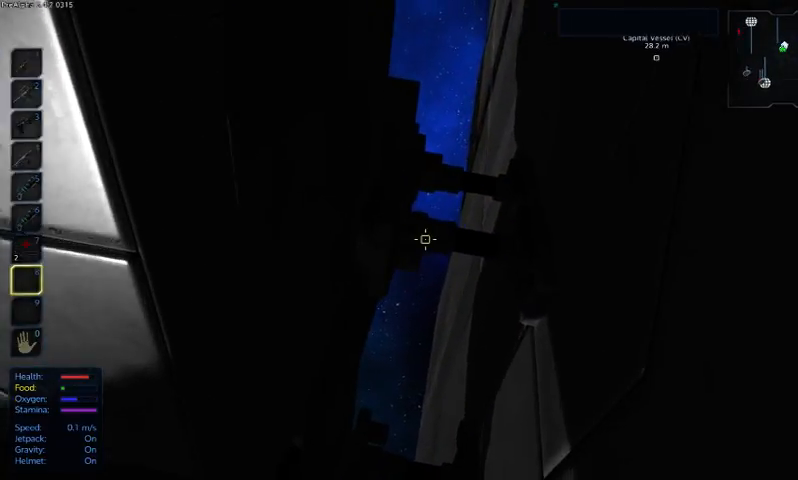
{"action": "mouse_move", "coordinate": [424, 240]}
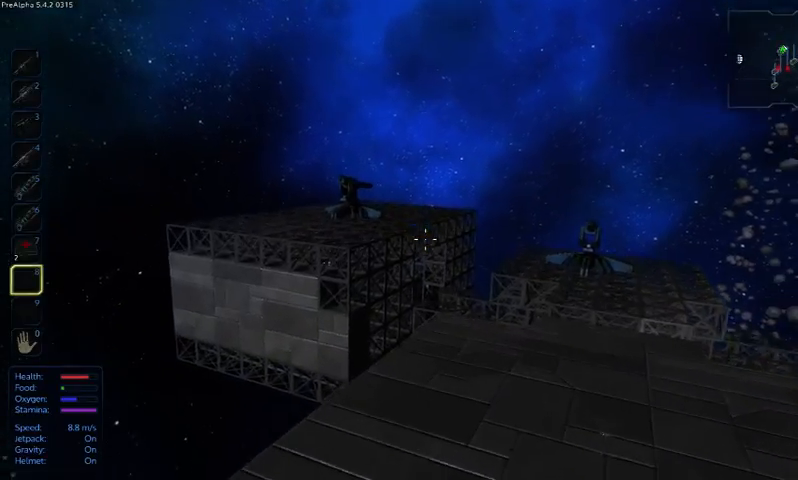
{"action": "mouse_move", "coordinate": [400, 240]}
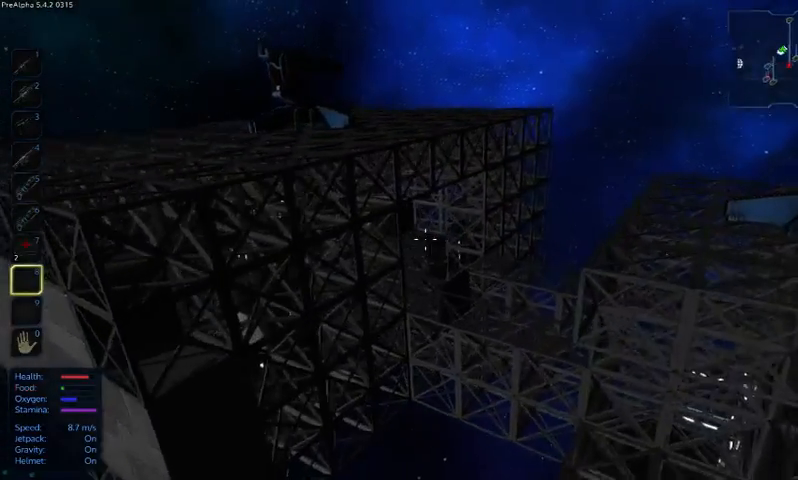
{"action": "mouse_move", "coordinate": [400, 240]}
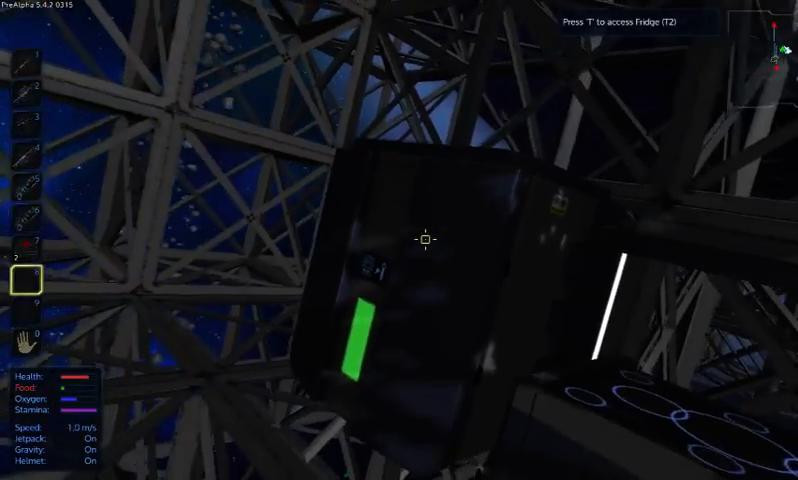
Step: Refill the character's oxygen at the O2 station inside the framework
{"action": "key", "text": "t"}
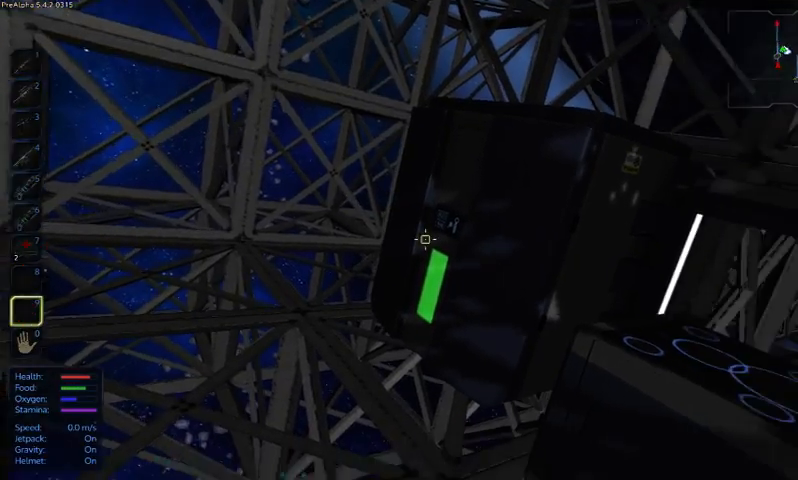
{"action": "mouse_move", "coordinate": [400, 240]}
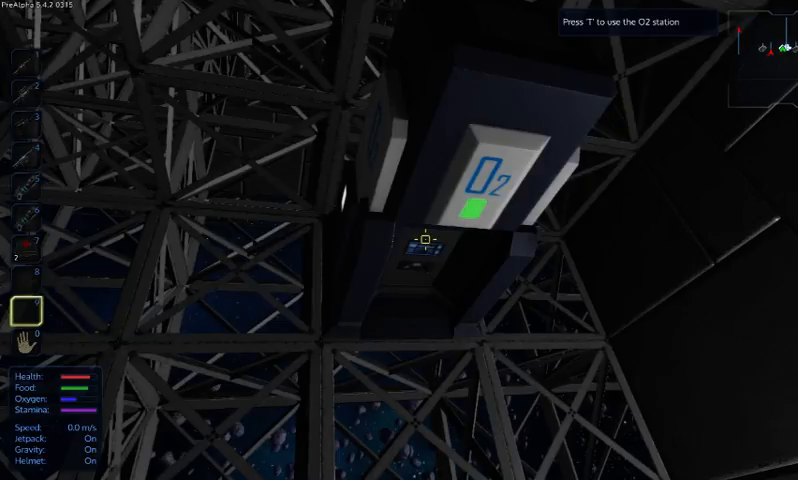
{"action": "key", "text": "t"}
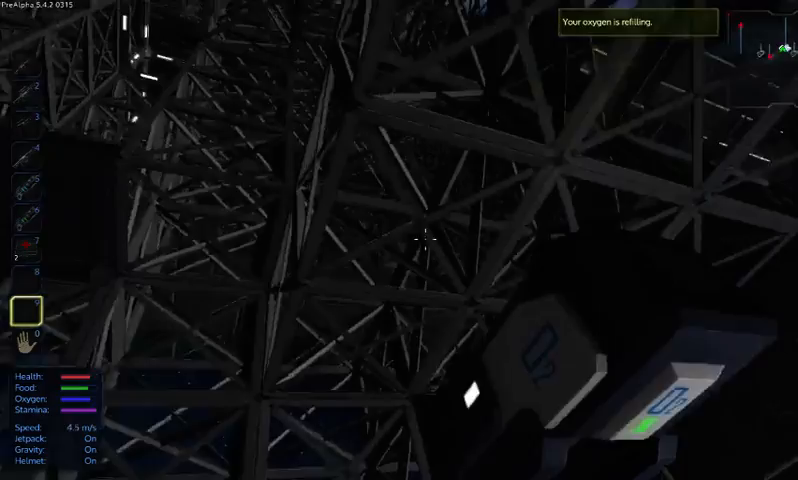
{"action": "mouse_move", "coordinate": [420, 240]}
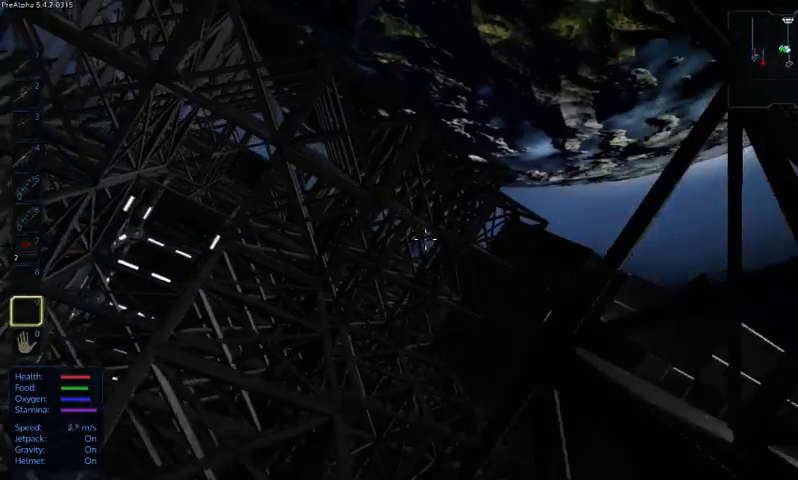
{"action": "mouse_move", "coordinate": [426, 240]}
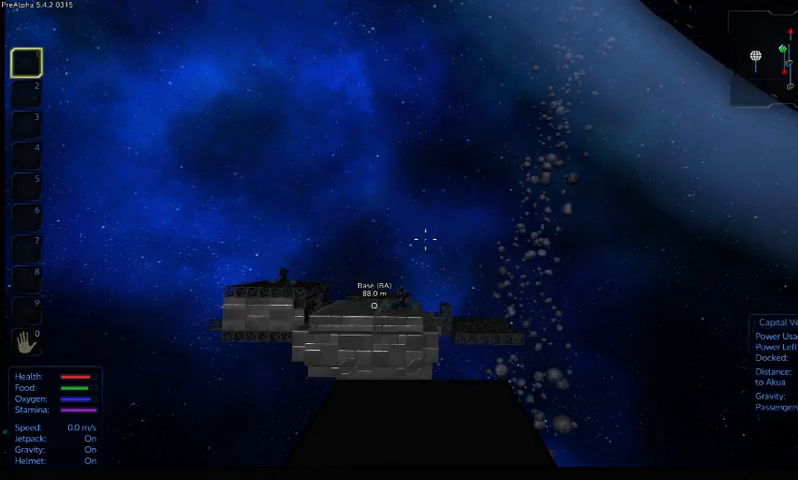
{"action": "mouse_move", "coordinate": [424, 240]}
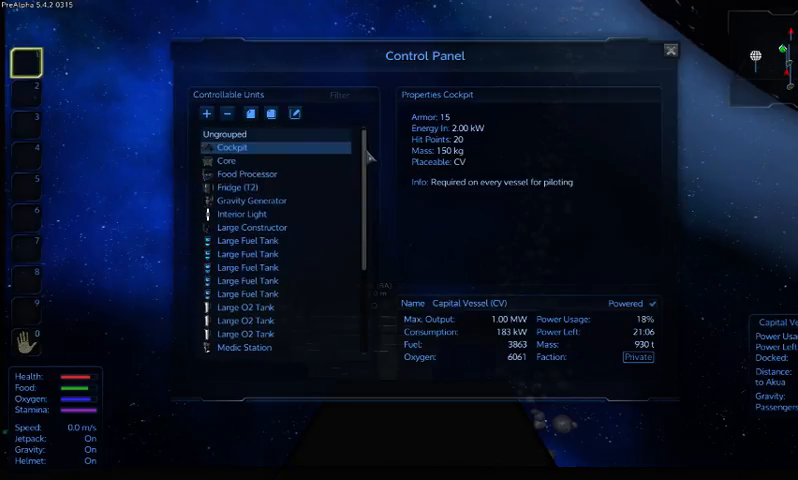
Step: Select the Warp Drive in the Controllable Units list to show its properties
{"action": "scroll", "scroll_direction": "down", "scroll_amount": 3}
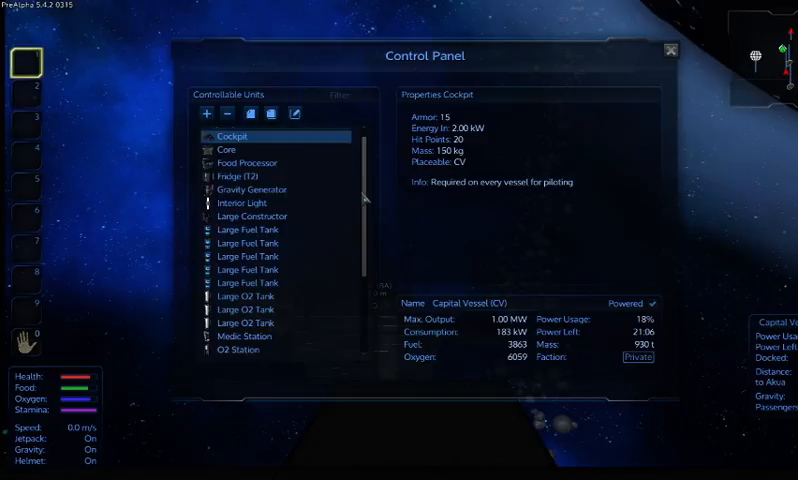
{"action": "scroll", "scroll_direction": "down", "scroll_amount": 3}
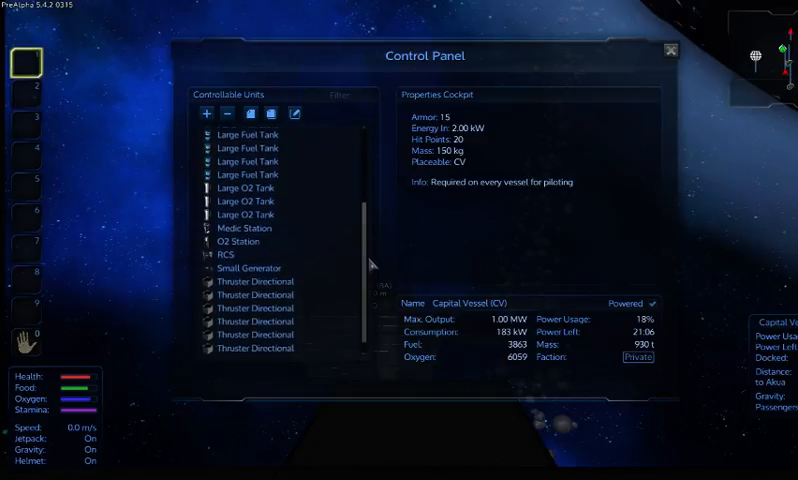
{"action": "scroll", "scroll_direction": "down", "scroll_amount": 3}
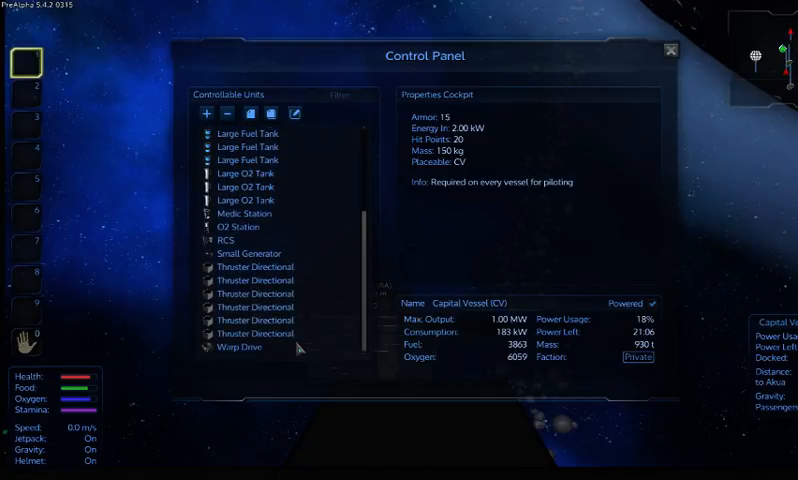
{"action": "left_click", "coordinate": [240, 350]}
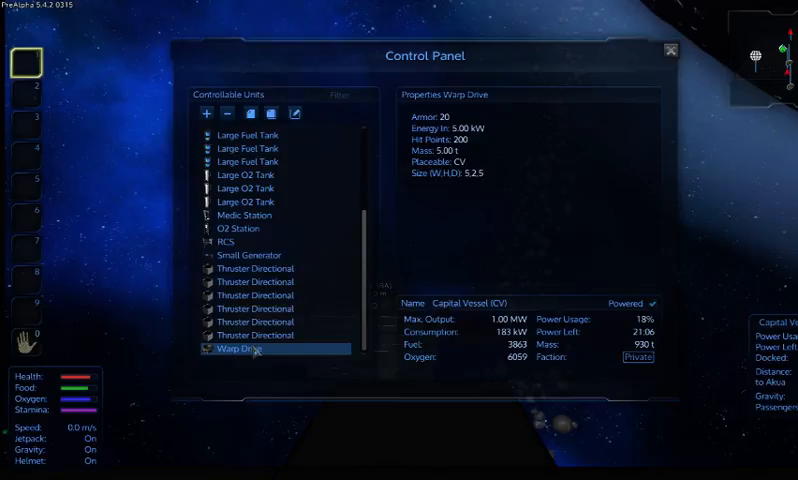
{"action": "mouse_move", "coordinate": [436, 204]}
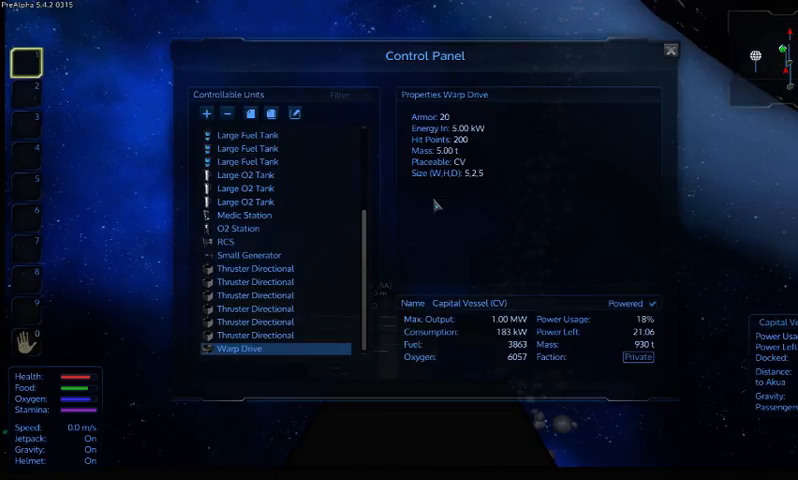
{"action": "mouse_move", "coordinate": [428, 200]}
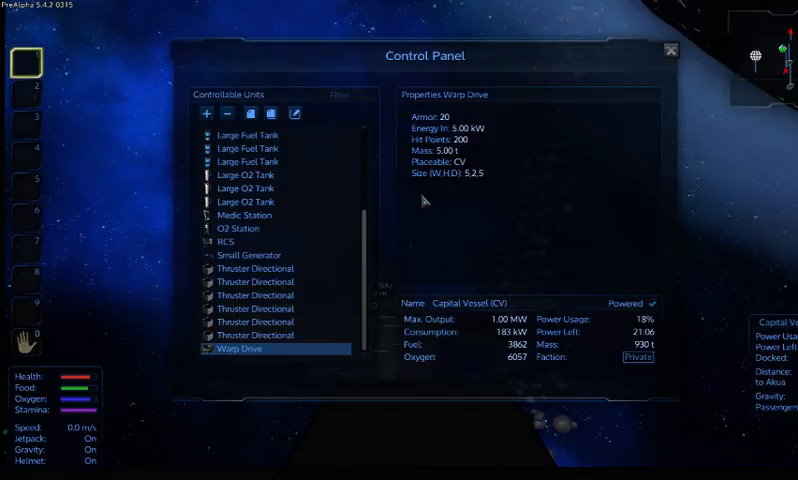
{"action": "mouse_move", "coordinate": [376, 260]}
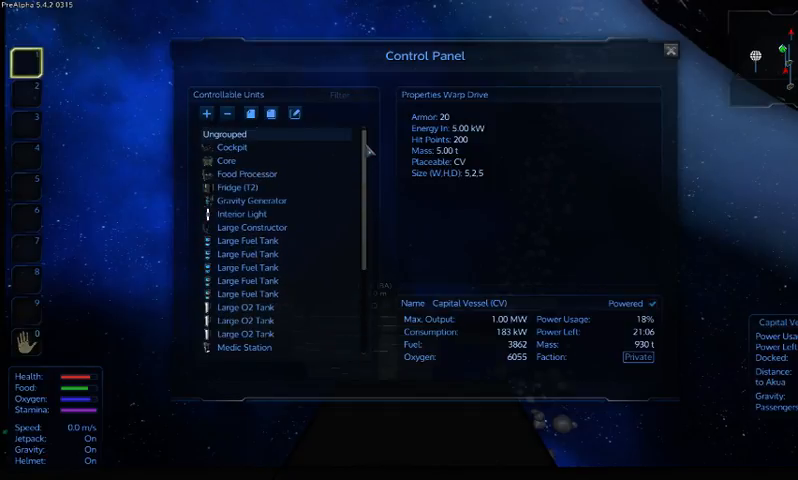
Step: Close the vessel's control panel and walk forward toward the pilot seat
{"action": "left_click", "coordinate": [670, 48]}
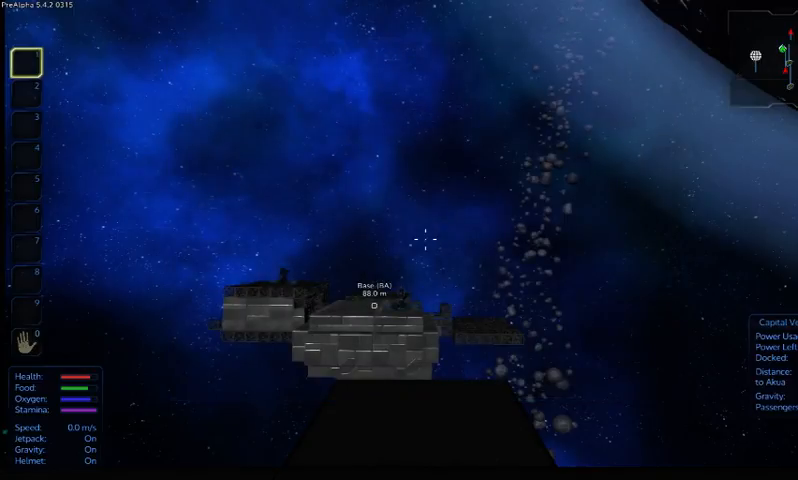
{"action": "key", "text": "w"}
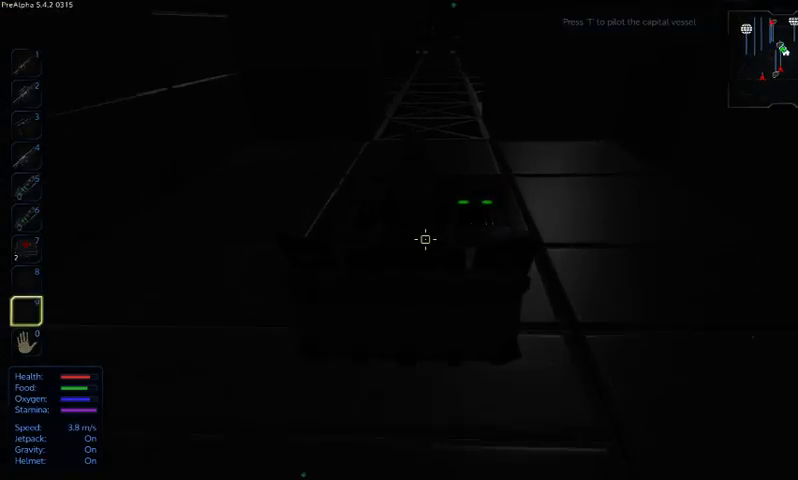
{"action": "key", "text": "t"}
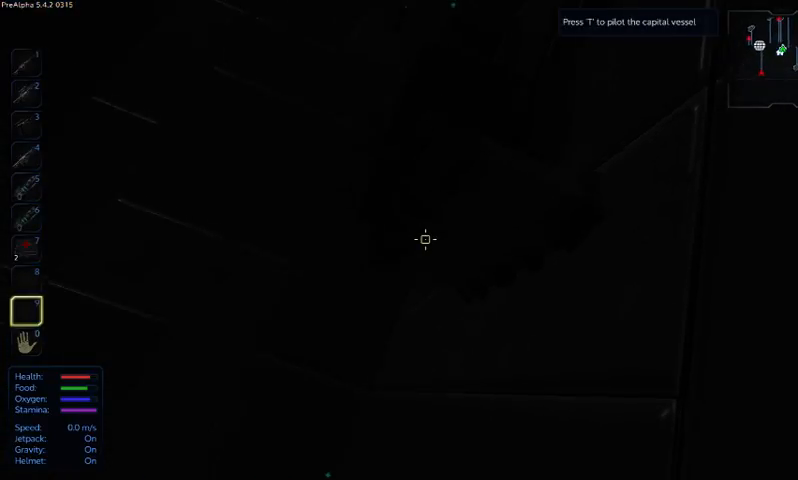
{"action": "key", "text": "t"}
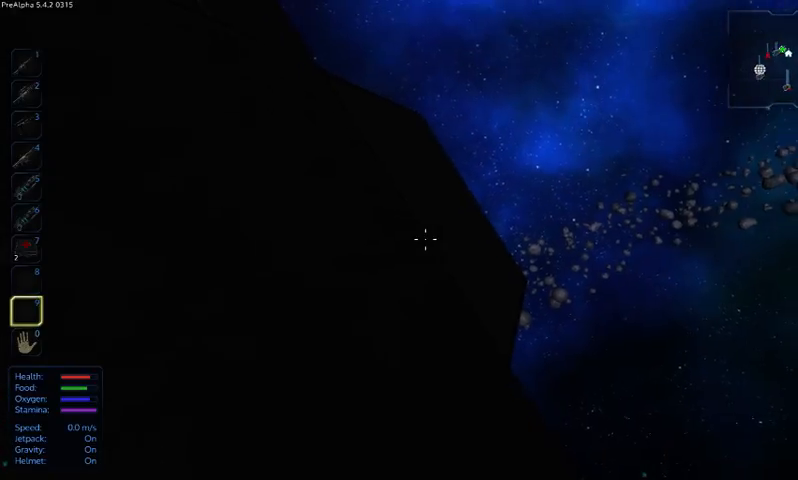
{"action": "mouse_move", "coordinate": [426, 240]}
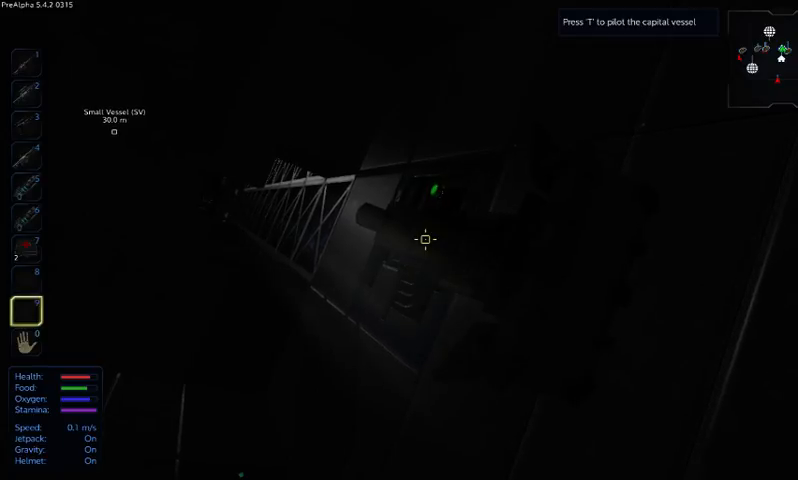
{"action": "key", "text": "t"}
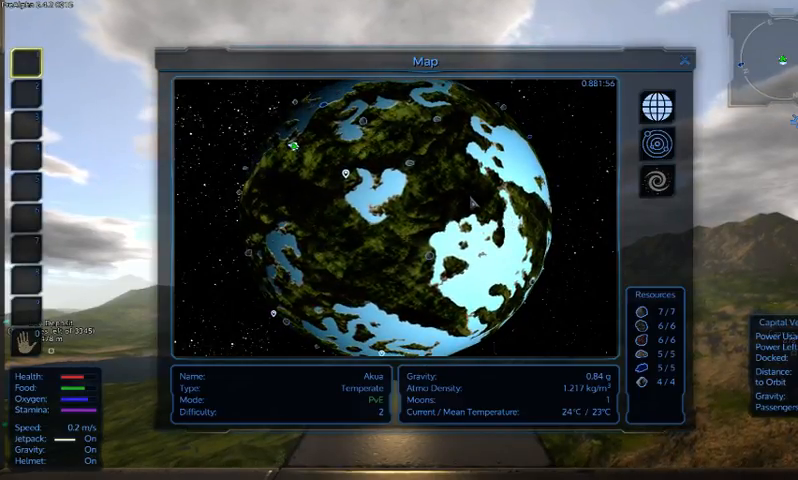
{"action": "left_click", "coordinate": [684, 60]}
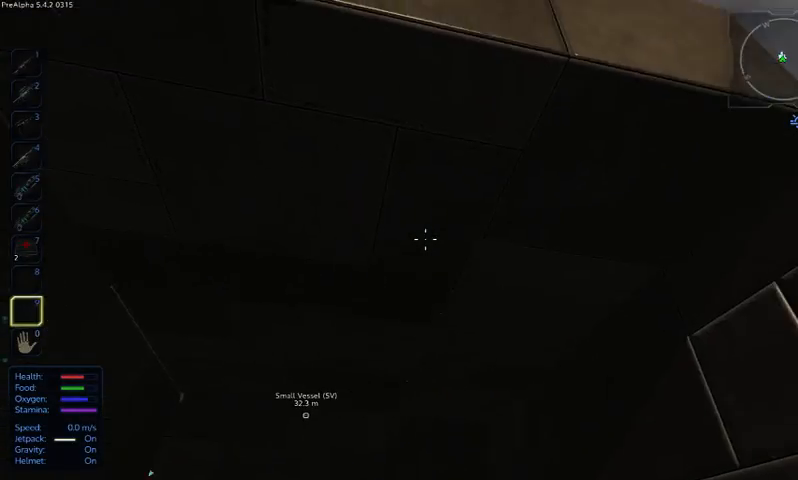
{"action": "mouse_move", "coordinate": [426, 240]}
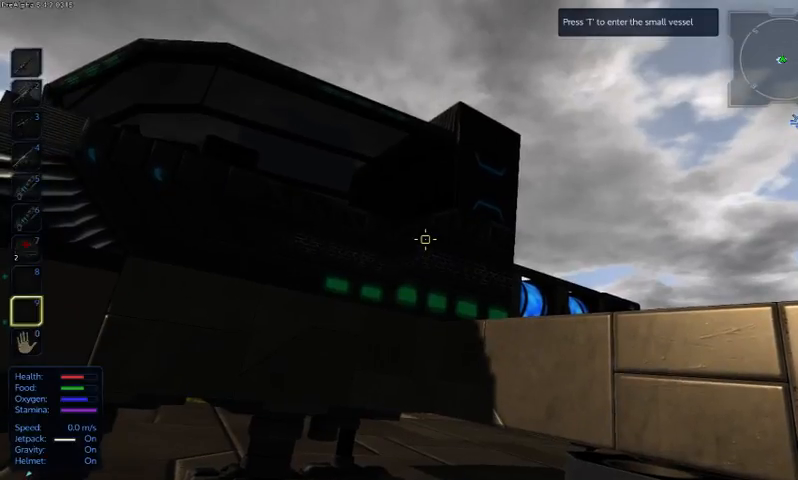
{"action": "mouse_move", "coordinate": [424, 240]}
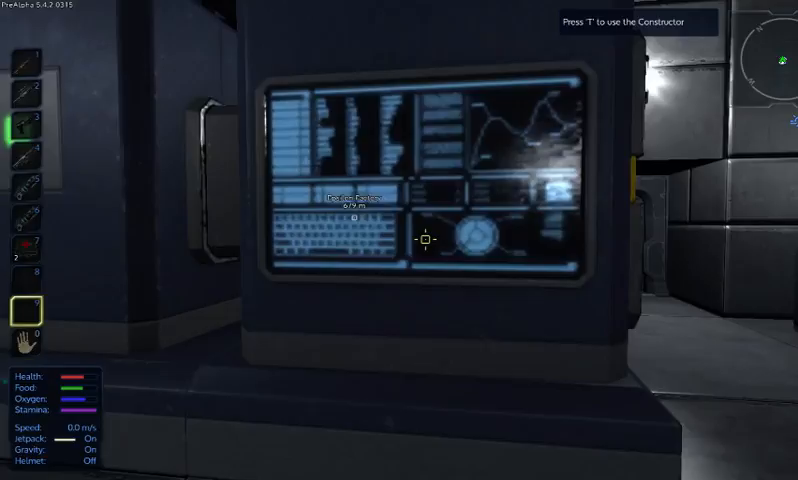
Step: Use the Constructor terminal to bring up its interface with the empty construction queue
{"action": "key", "text": "t"}
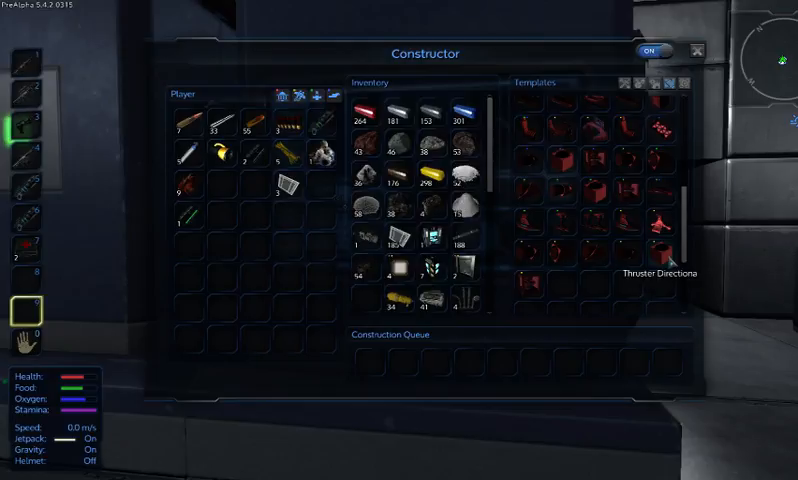
{"action": "mouse_move", "coordinate": [660, 228]}
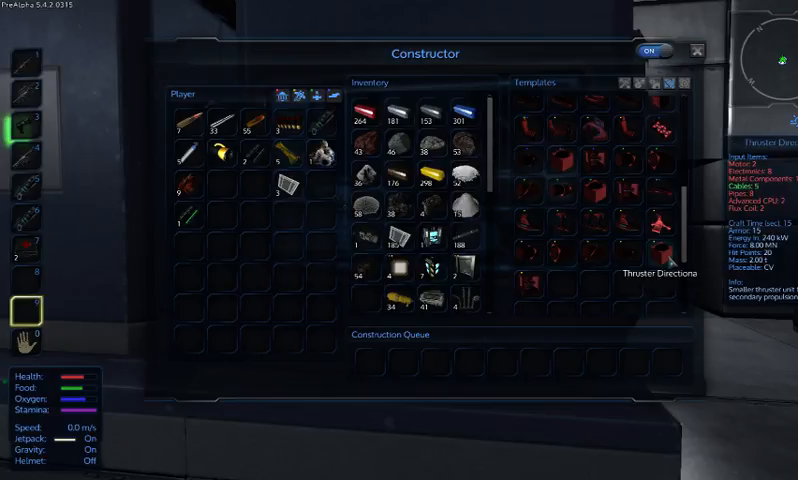
{"action": "mouse_move", "coordinate": [676, 90]}
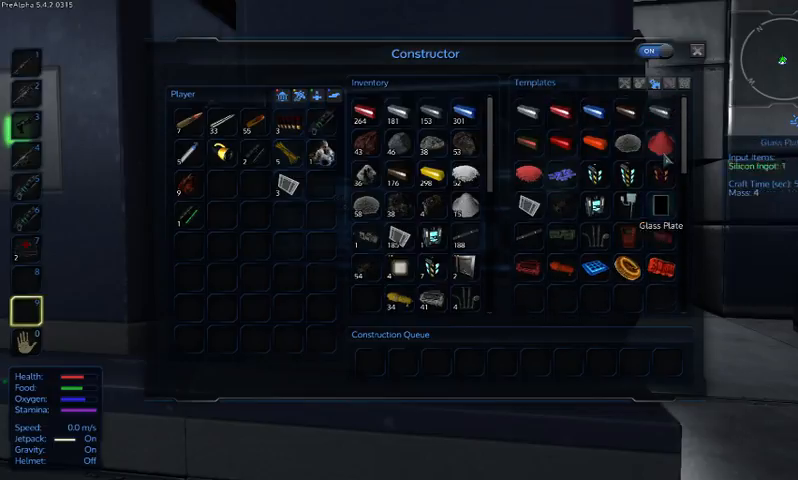
{"action": "mouse_move", "coordinate": [616, 244]}
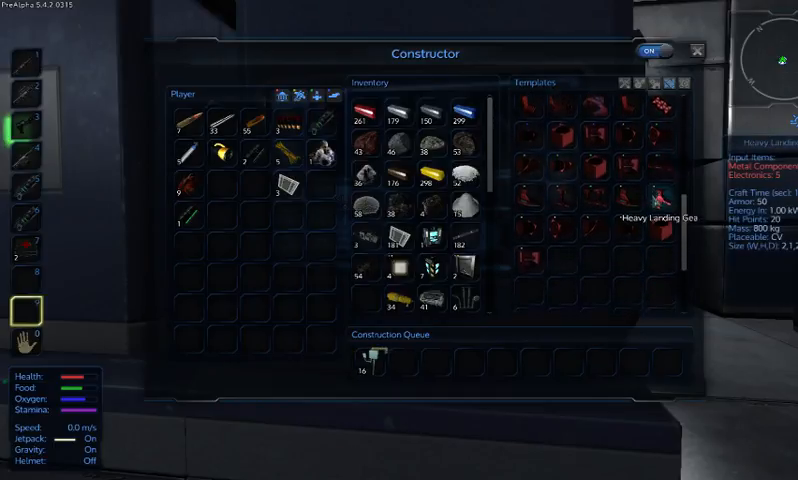
{"action": "mouse_move", "coordinate": [660, 184]}
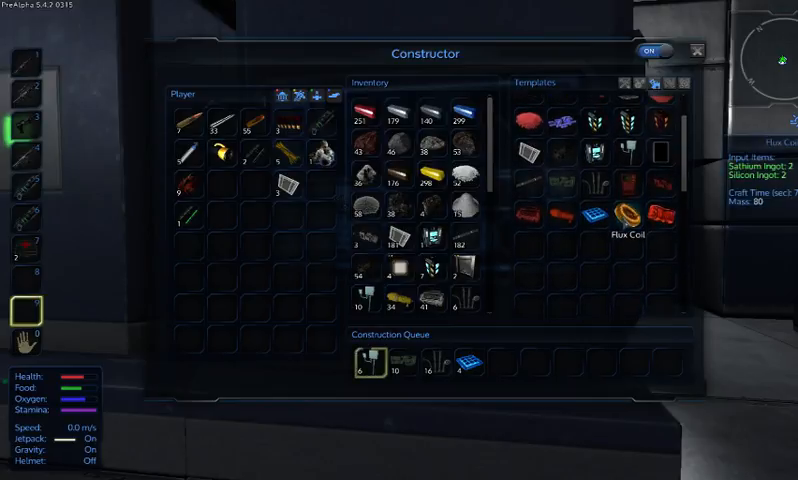
Step: Add a Flux Coil and another component template to the Construction Queue
{"action": "left_click", "coordinate": [628, 214]}
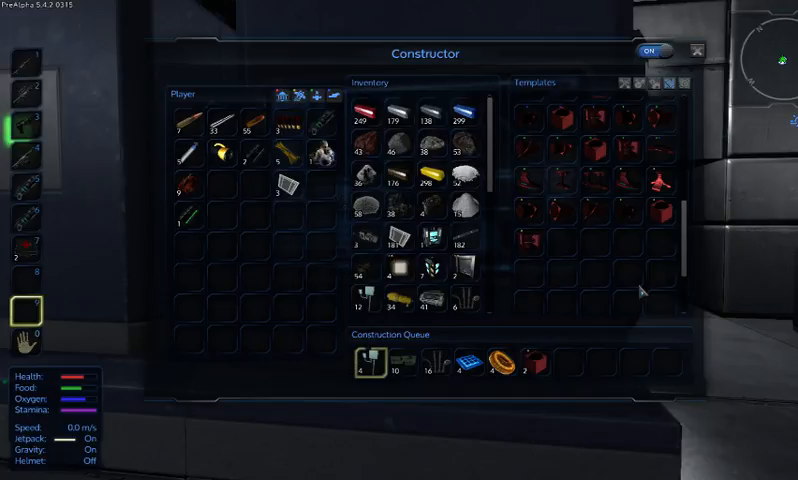
{"action": "left_click", "coordinate": [366, 356]}
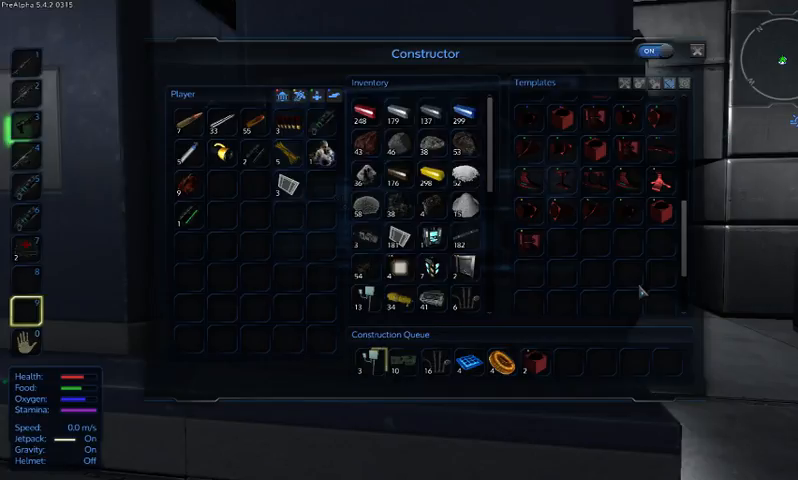